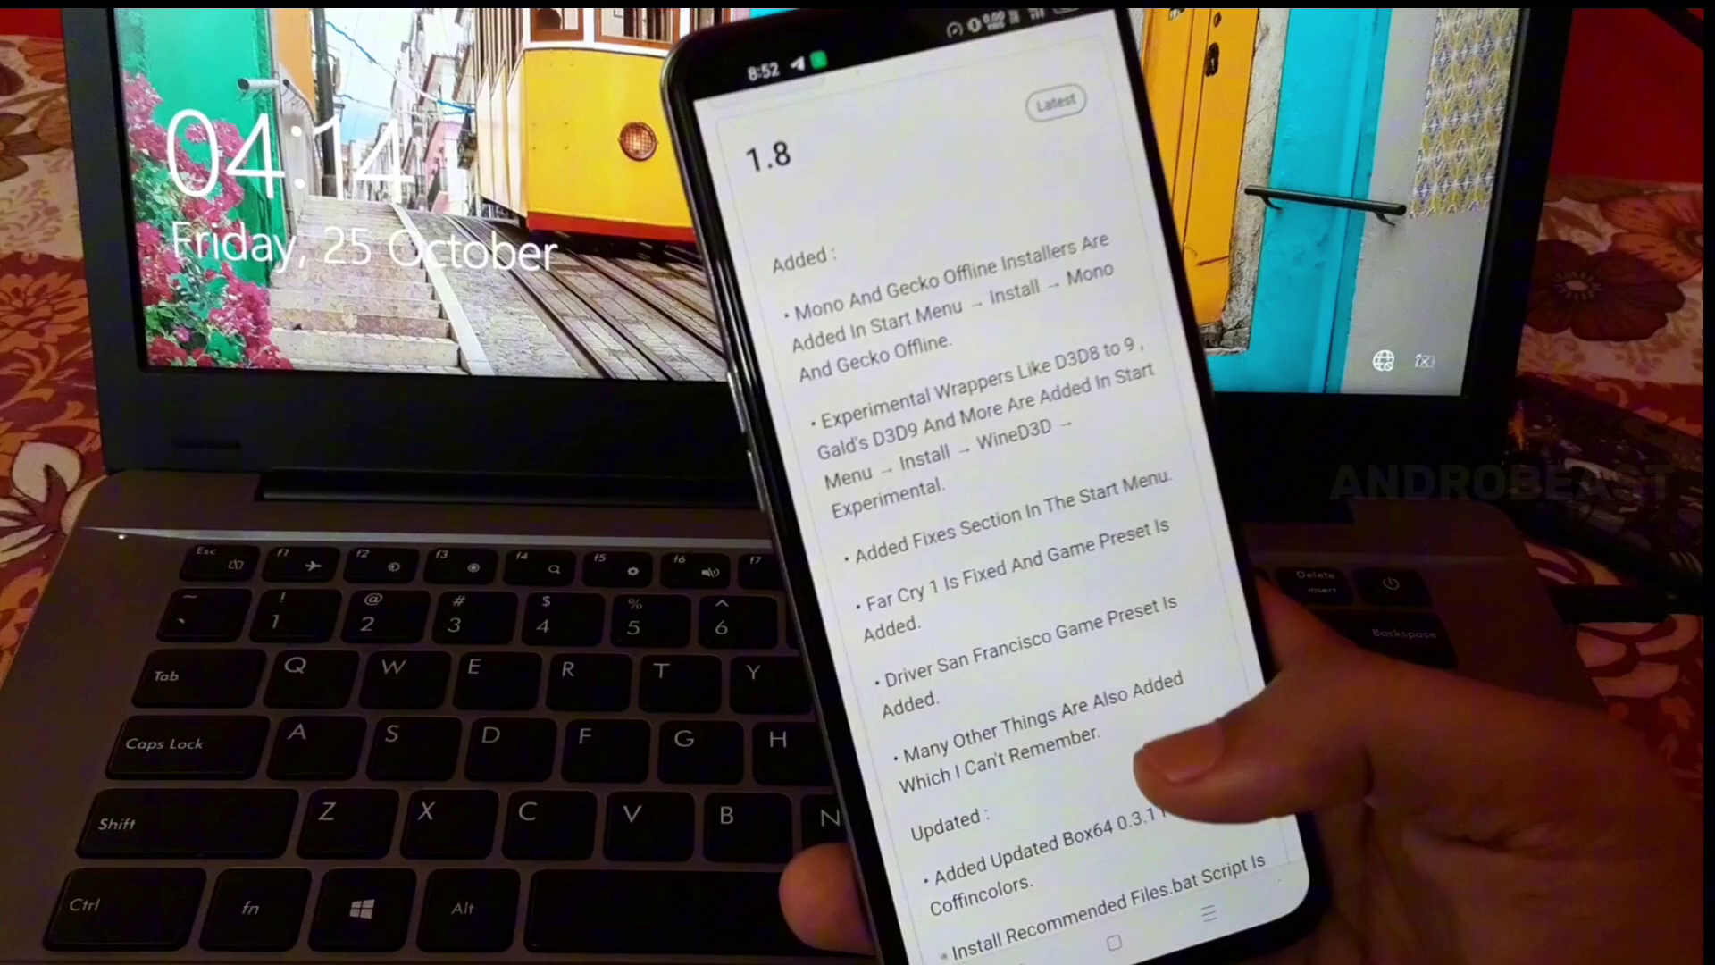
Keep Container-1 at 1280x720, VirGL (Universal), WineD3D and ALSA, and turn on Show FPS
{"action": "scroll", "scroll_direction": "down", "scroll_amount": 3}
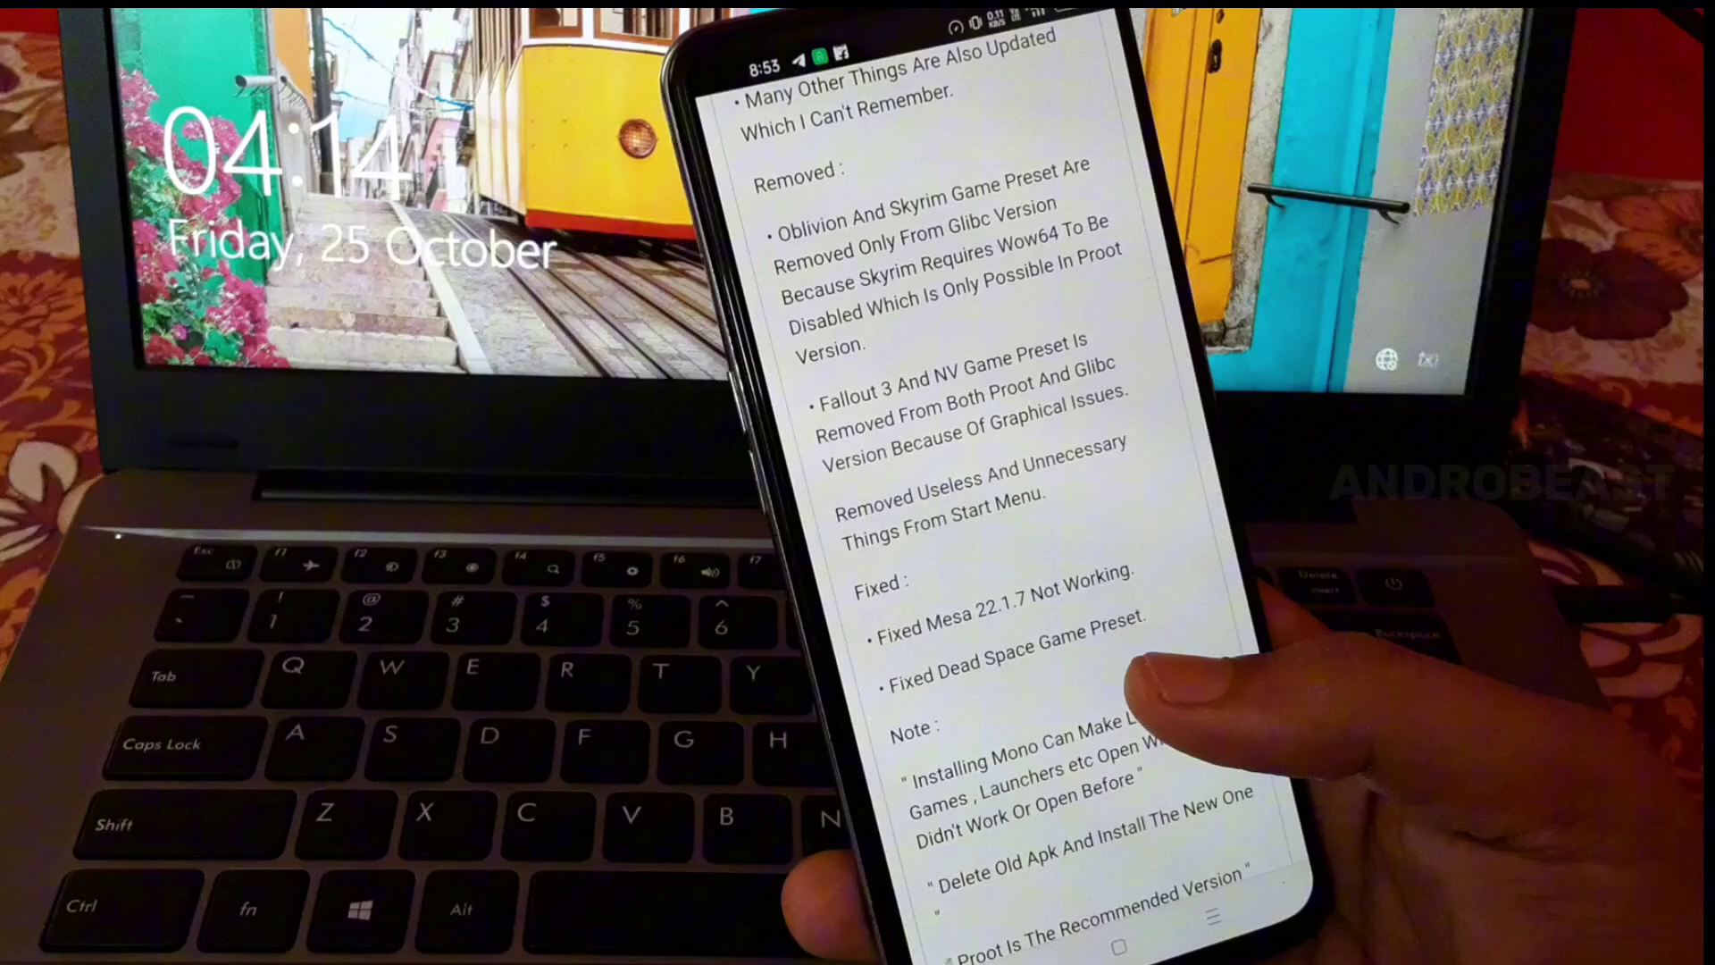
{"action": "scroll", "scroll_direction": "down", "scroll_amount": 3}
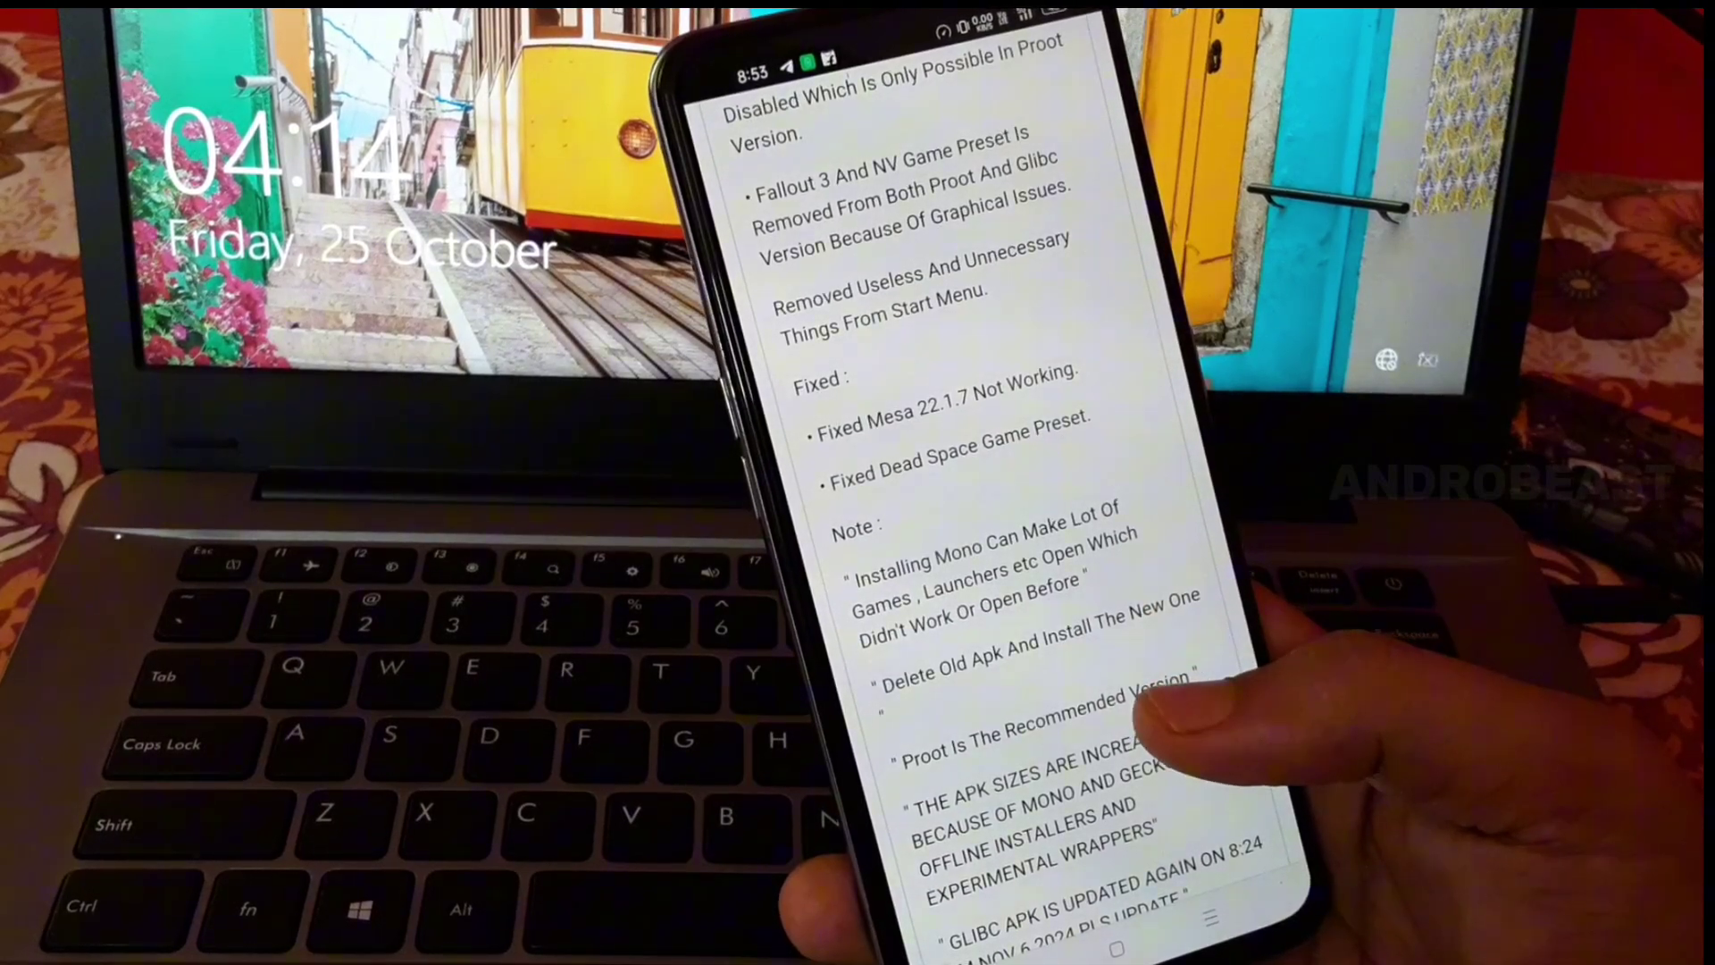
{"action": "scroll", "scroll_direction": "down", "scroll_amount": 3}
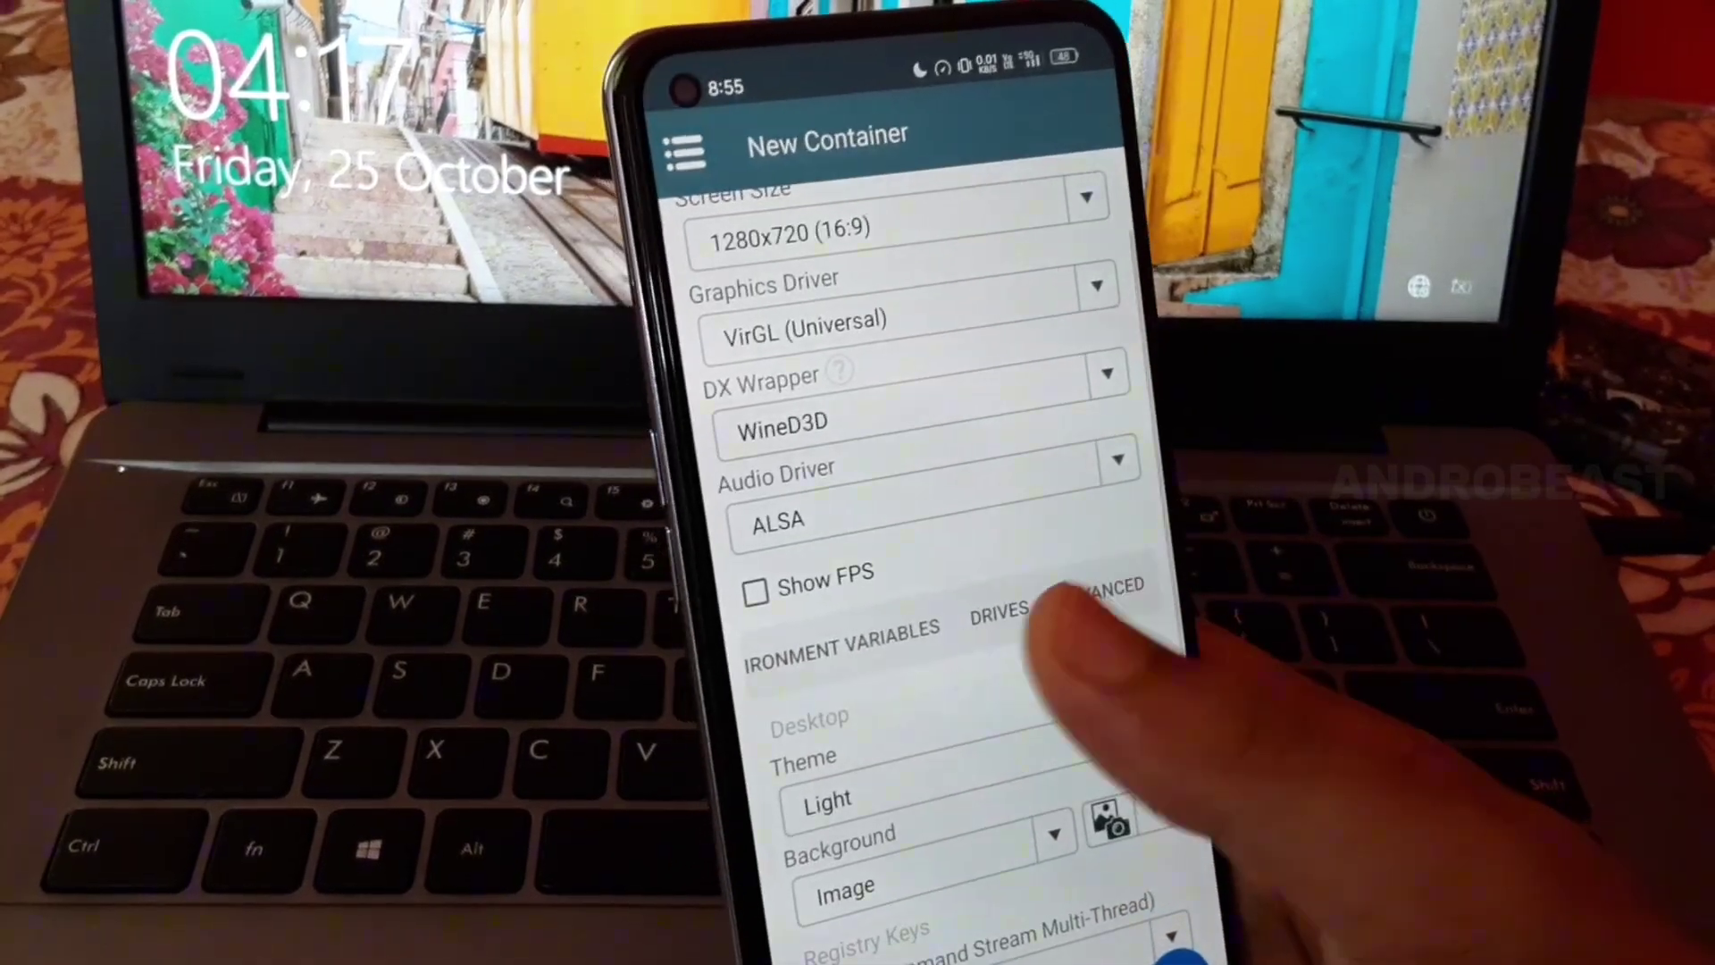
{"action": "scroll", "scroll_direction": "down", "scroll_amount": 3}
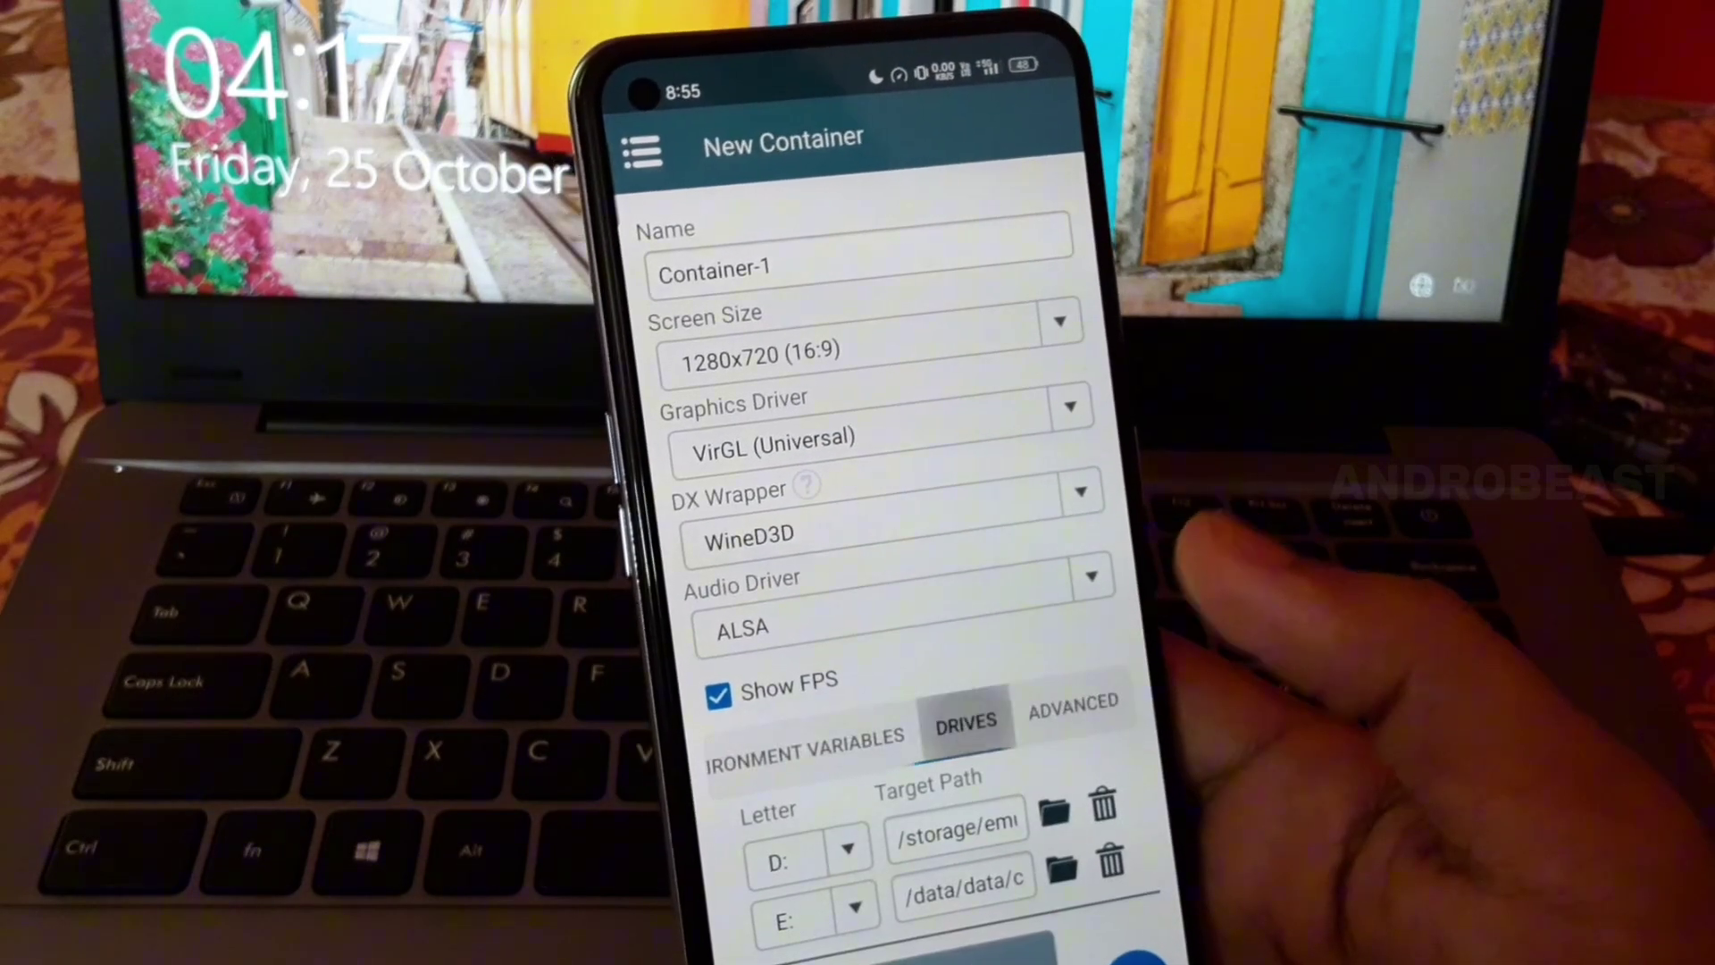
{"action": "left_click", "coordinate": [1074, 702]}
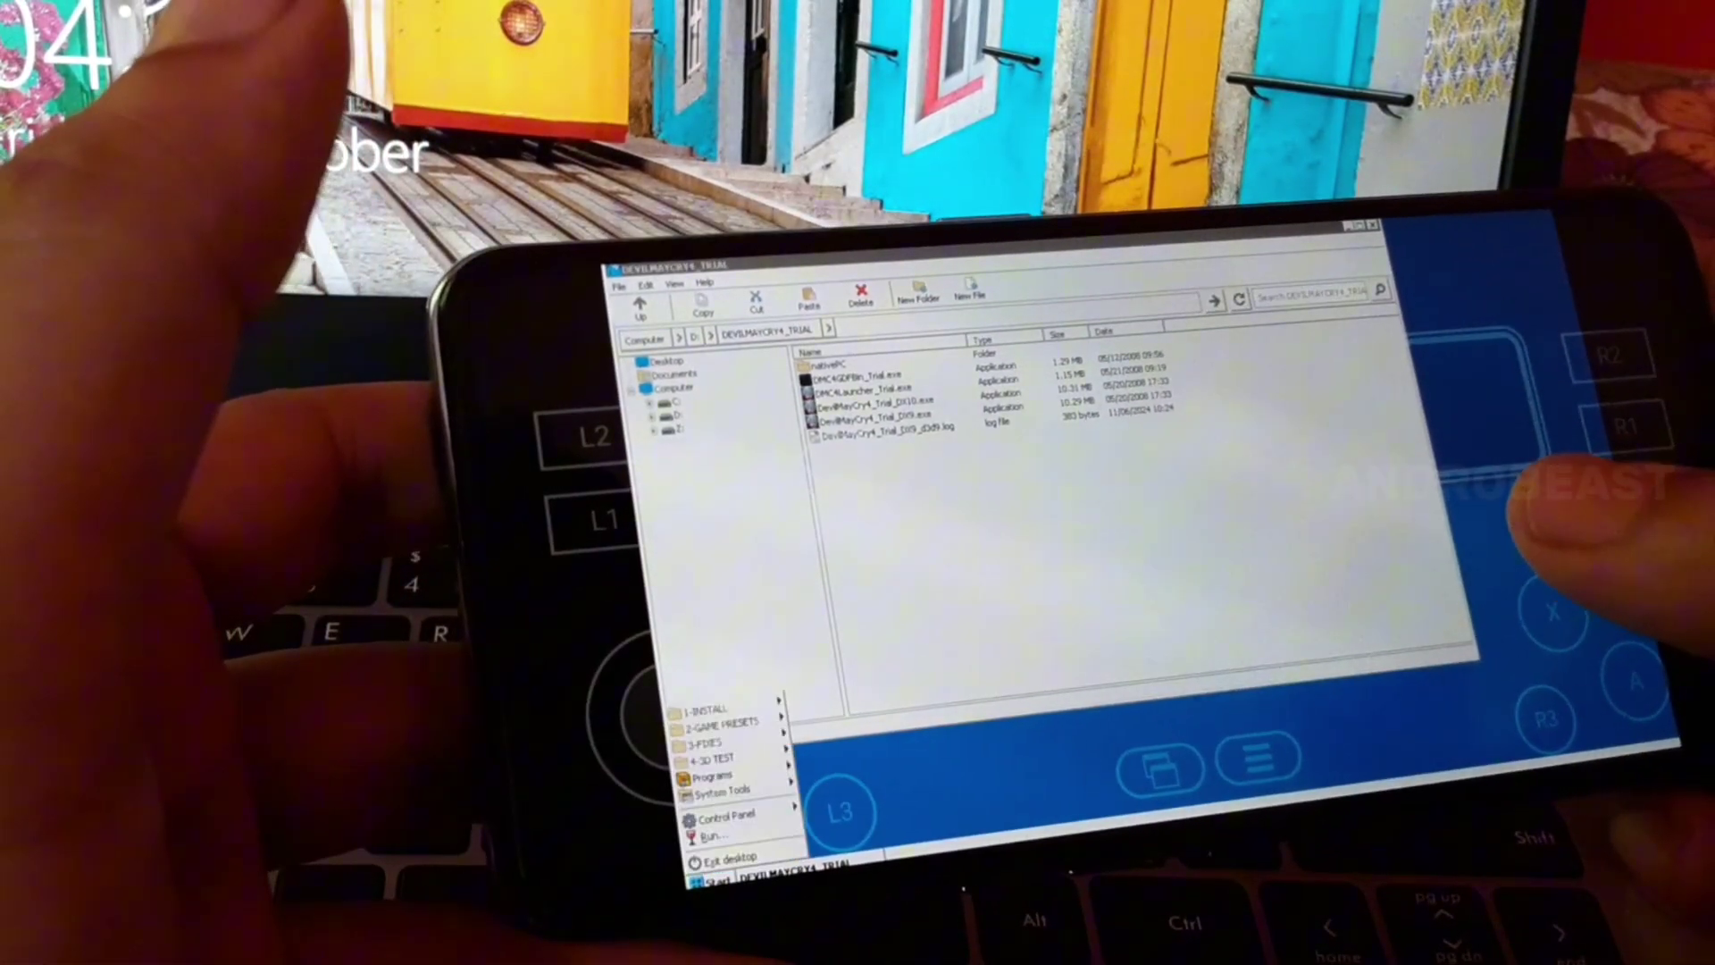
Show the 2-GAME PRESETS submenu from the Wine desktop's Start menu
{"action": "left_click", "coordinate": [719, 726]}
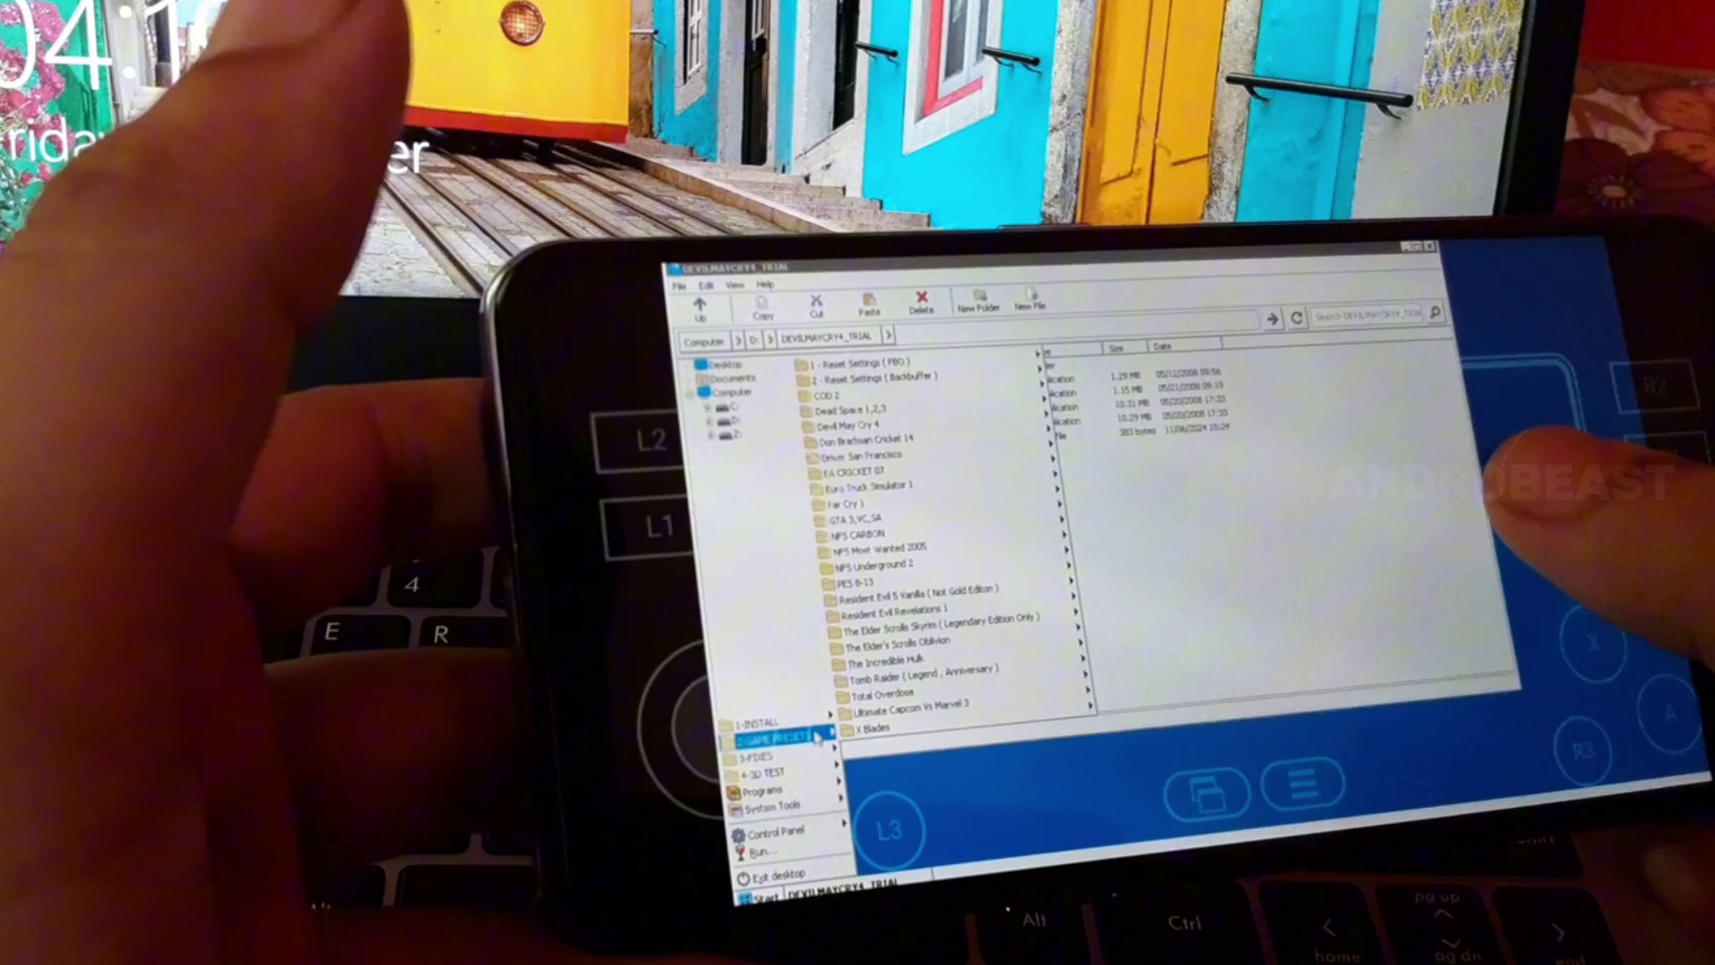